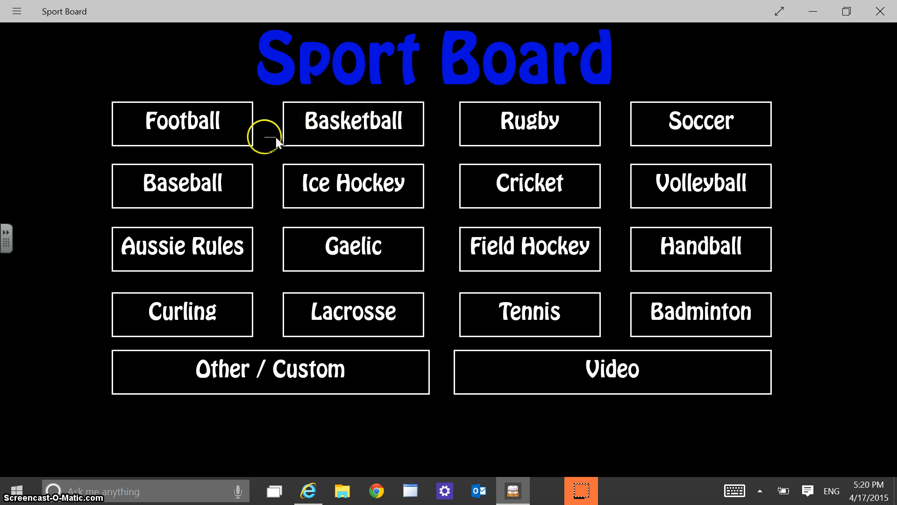
- Open the Football Board with the Pass 7829 play from the home screen
left_click(200, 130)
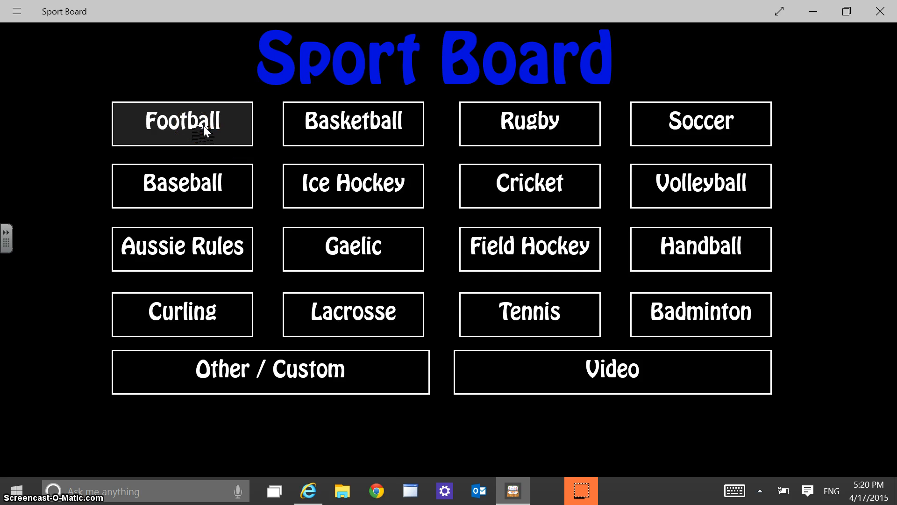
left_click(183, 123)
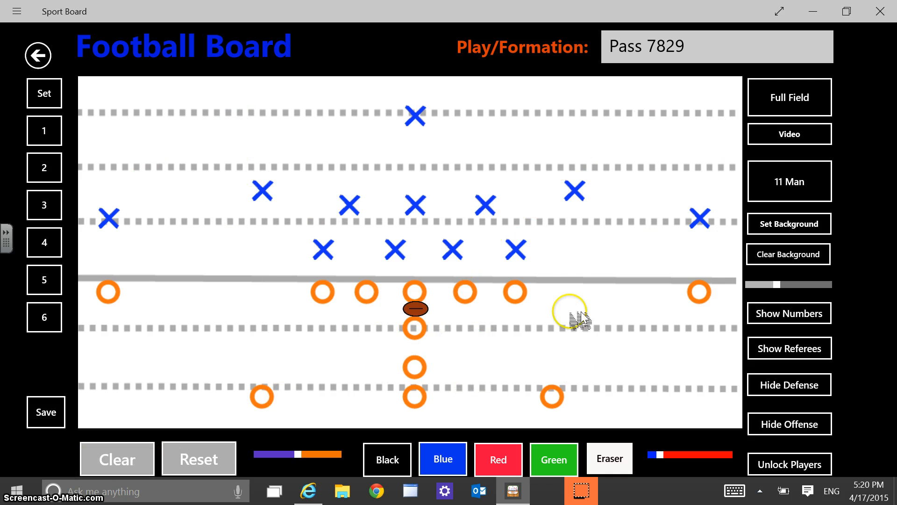
- Pick red and sketch test marks on the football field
left_click(789, 182)
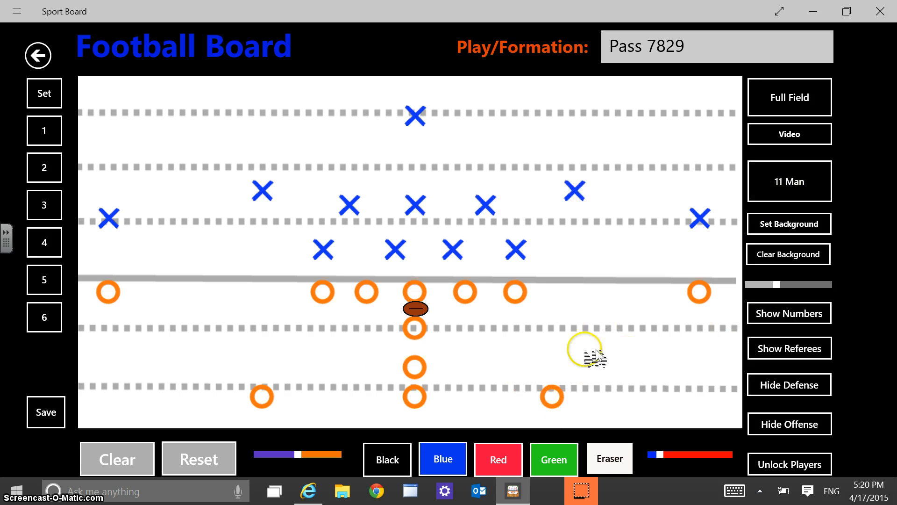
left_click_drag(585, 350, 419, 309)
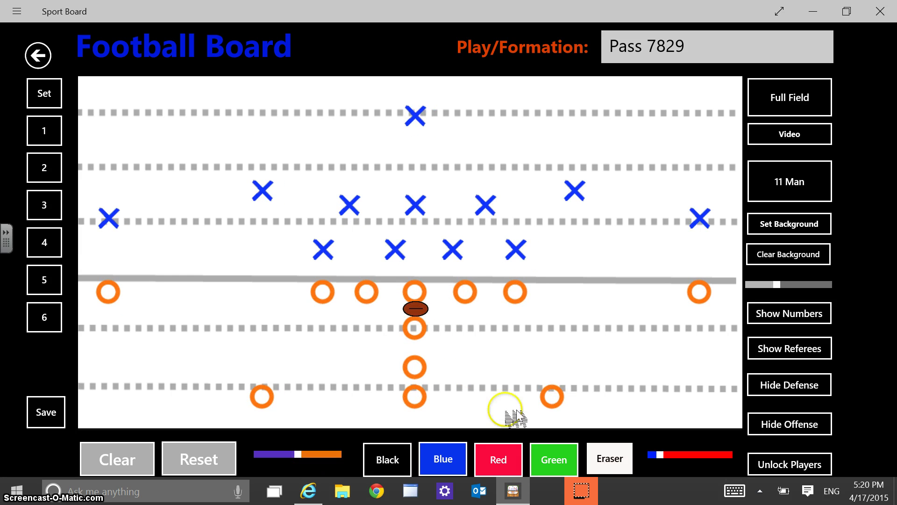
left_click_drag(589, 340, 617, 294)
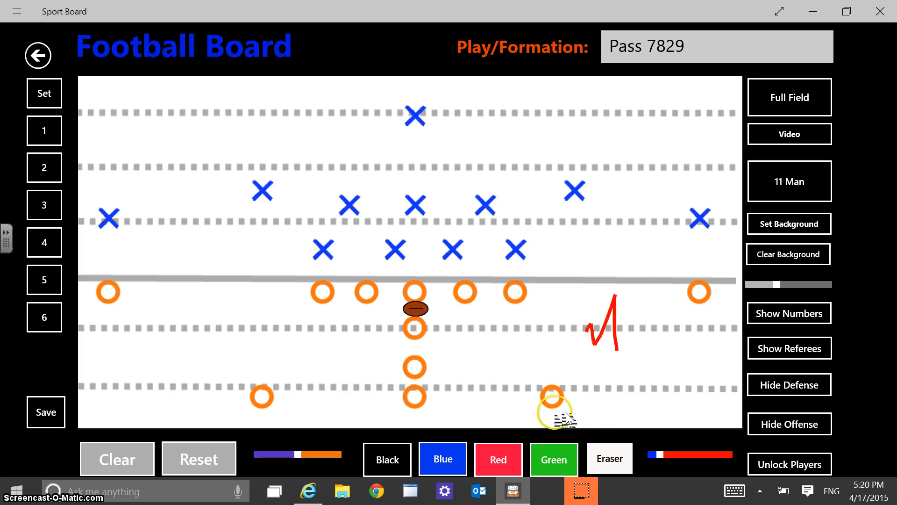
left_click_drag(520, 355, 558, 315)
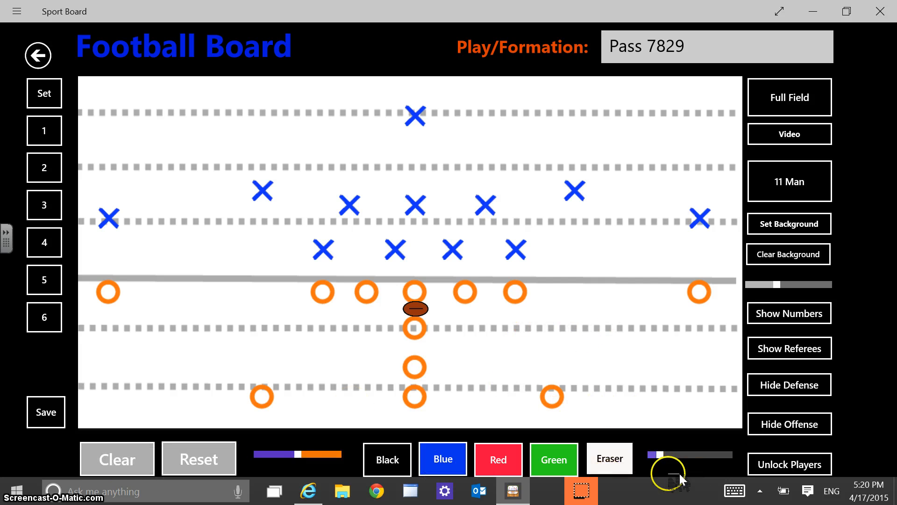
- Thicken the drawing stroke and test yard-line opacity, darkening then restoring grey
left_click_drag(633, 321, 664, 389)
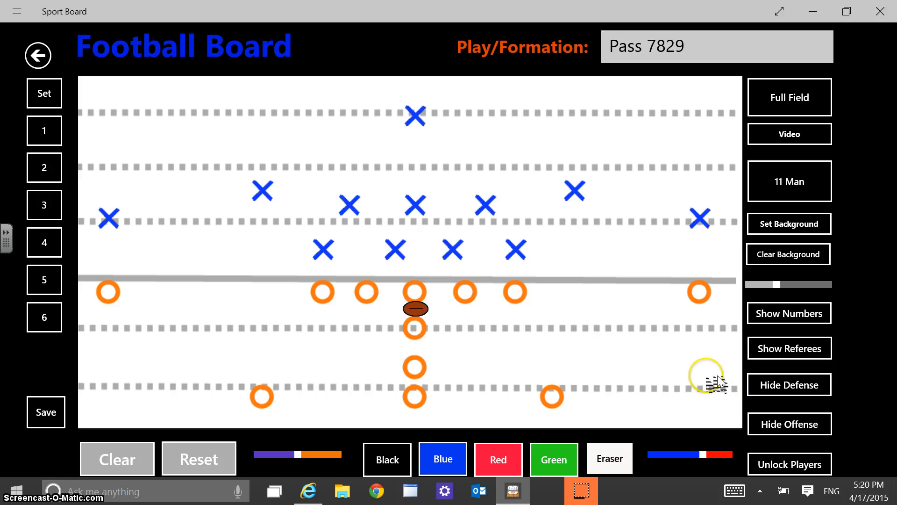
left_click_drag(775, 285, 813, 285)
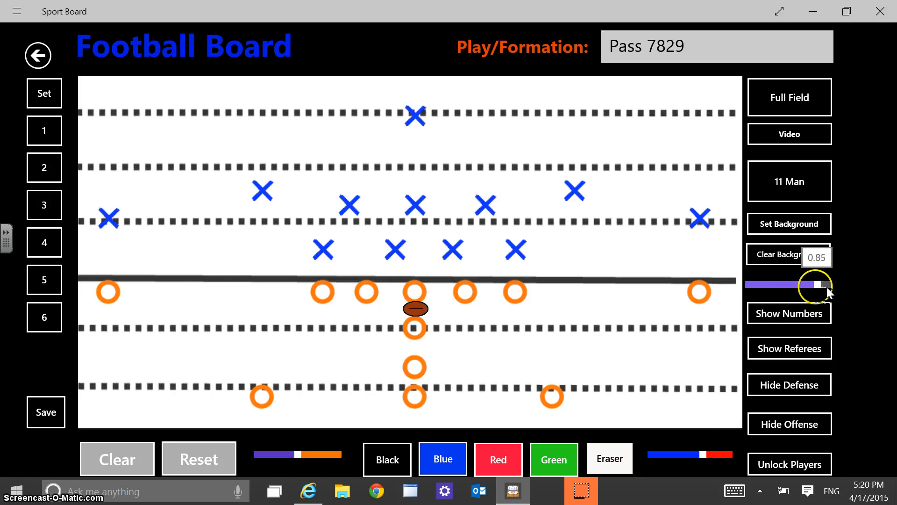
left_click_drag(823, 285, 784, 284)
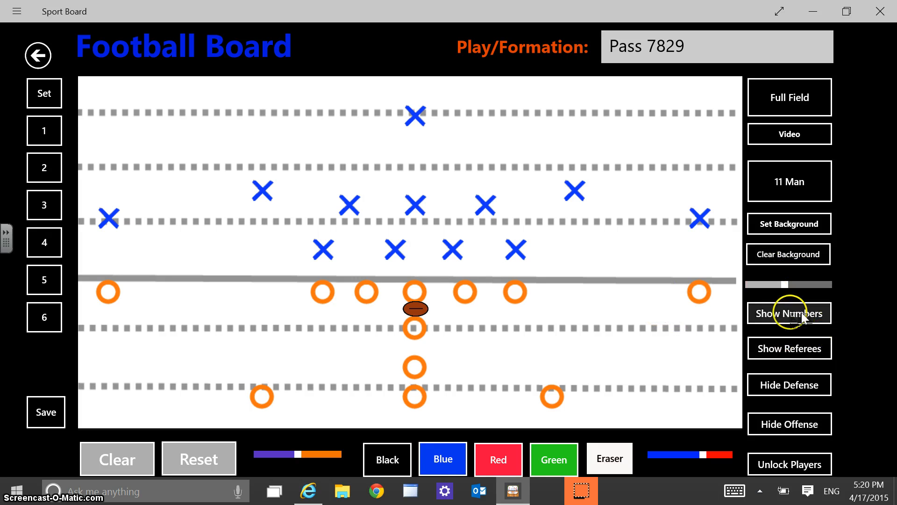
- Show player numbers, draw and clear a test line, then unlock the players
left_click(789, 313)
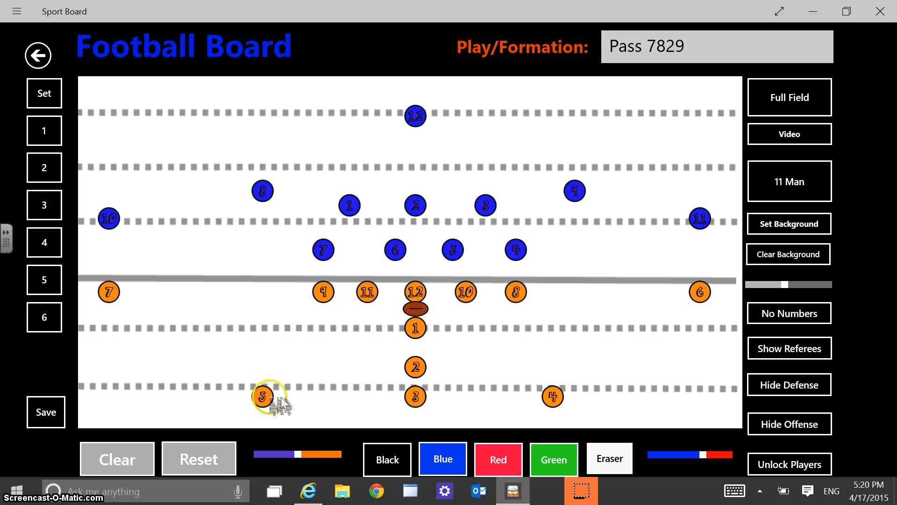
left_click_drag(263, 395, 291, 326)
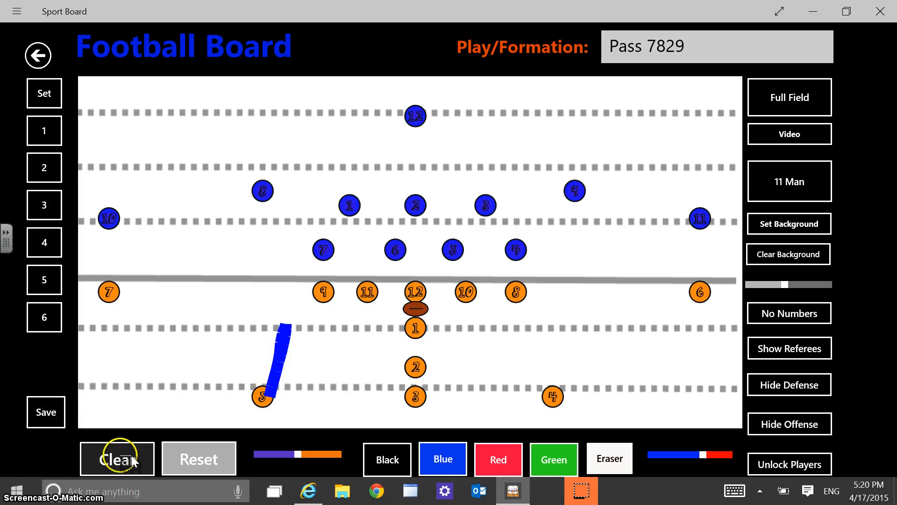
left_click(117, 458)
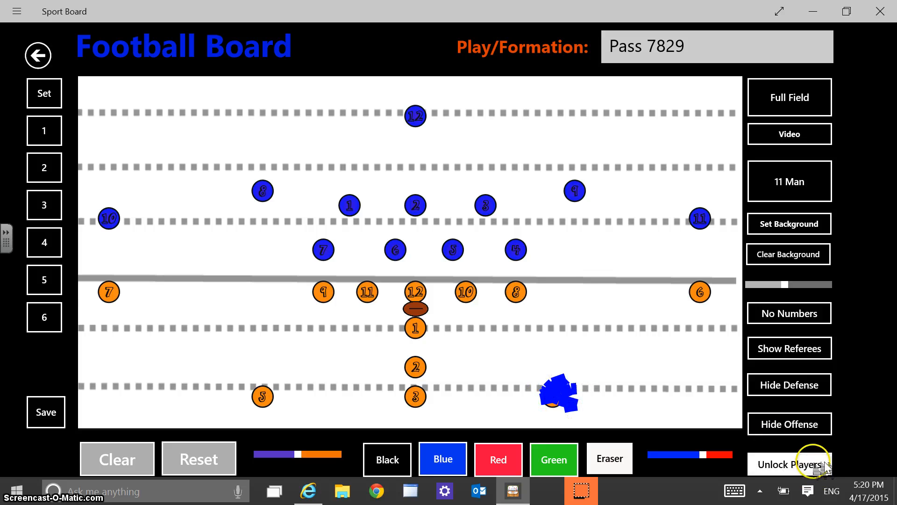
left_click(812, 464)
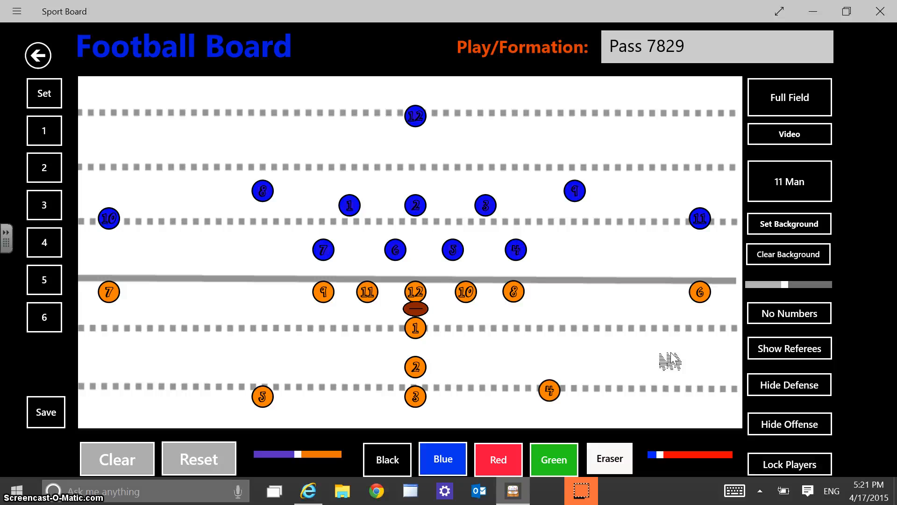
- Move a running back, lock players, draw a green route and red deep-right pass
left_click_drag(548, 391, 558, 393)
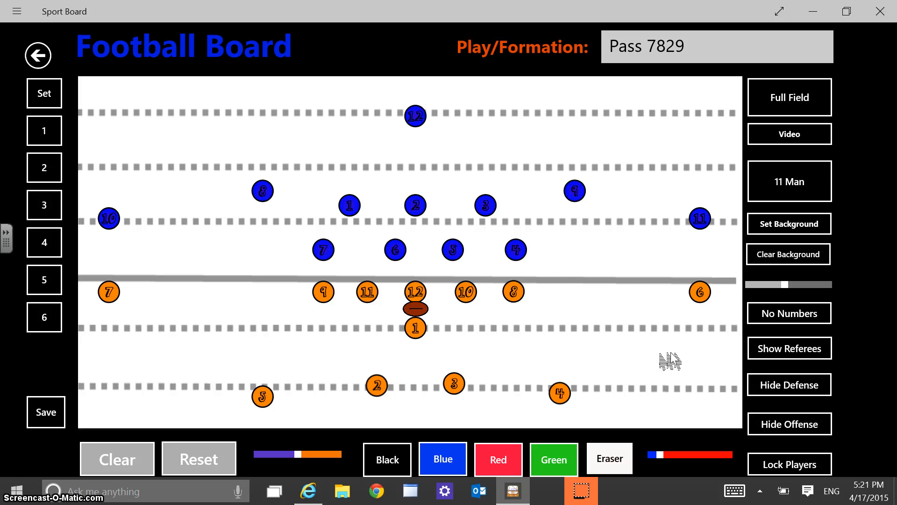
left_click(790, 464)
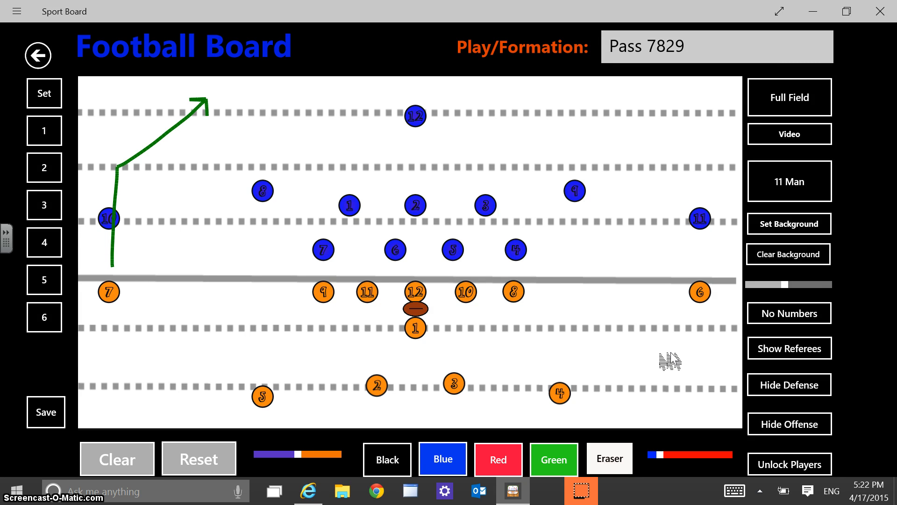
left_click_drag(260, 349, 260, 377)
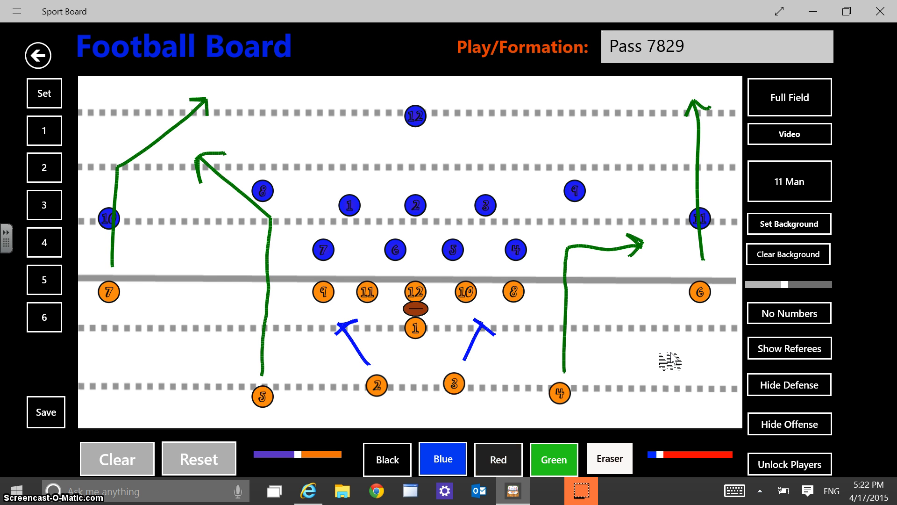
left_click(498, 459)
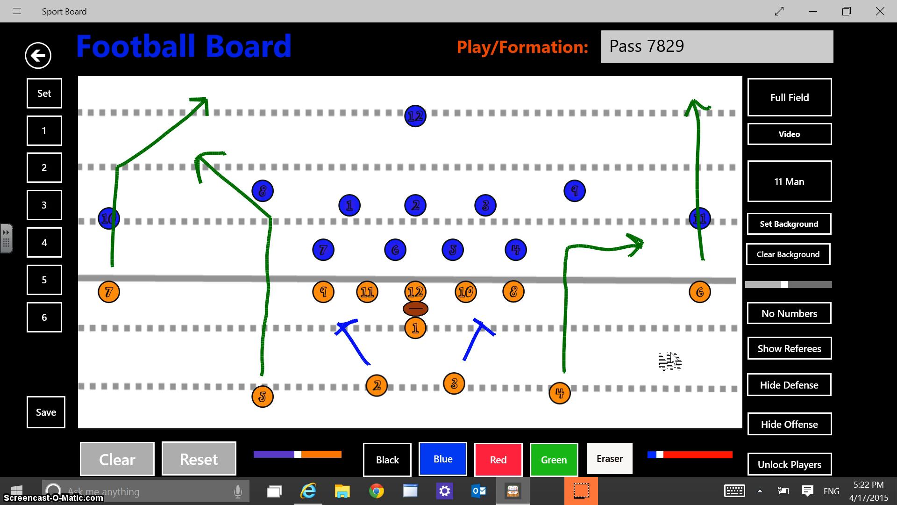
left_click_drag(426, 314, 627, 106)
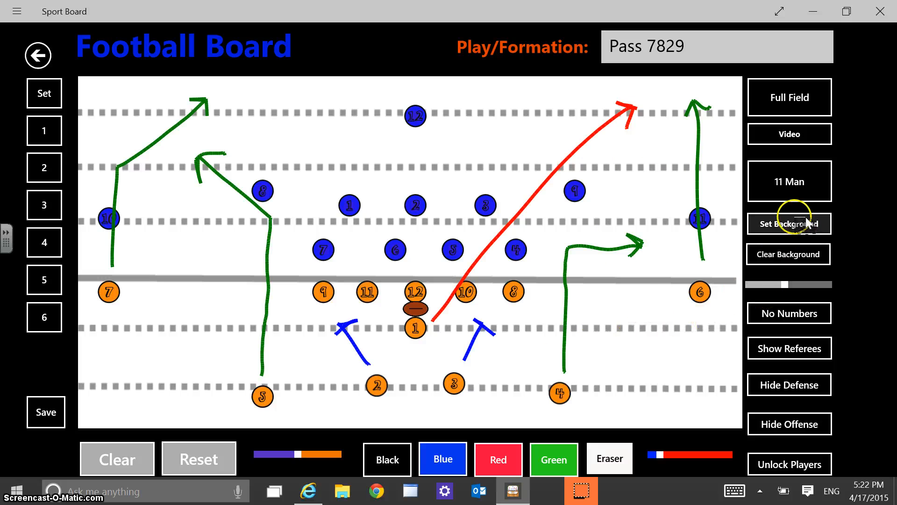
mouse_move(656, 346)
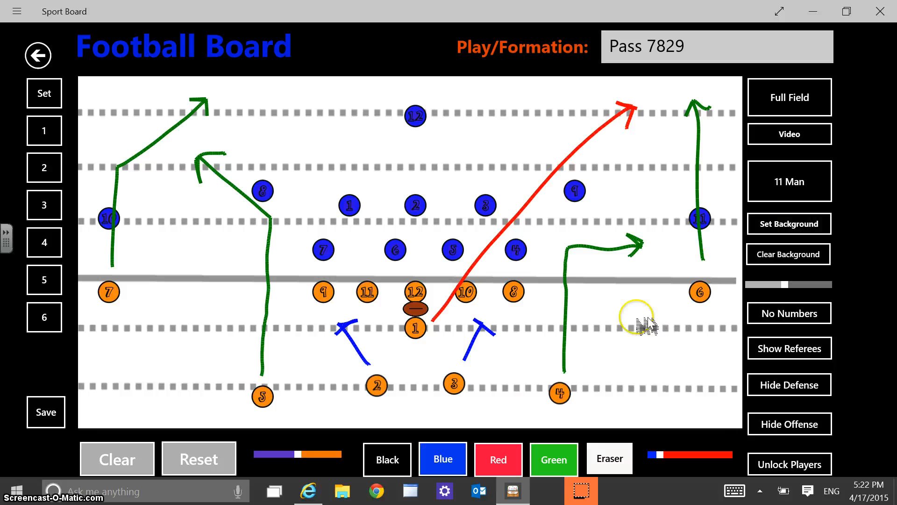
left_click(695, 46)
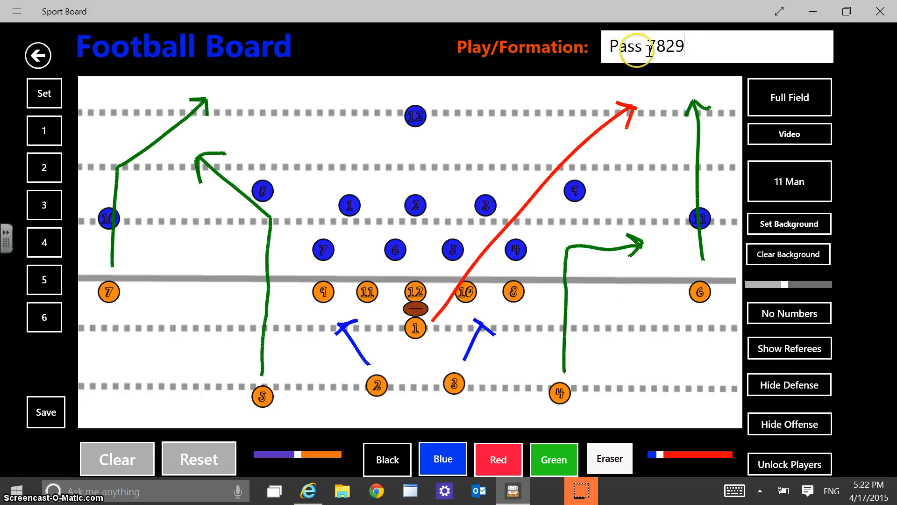
mouse_move(116, 236)
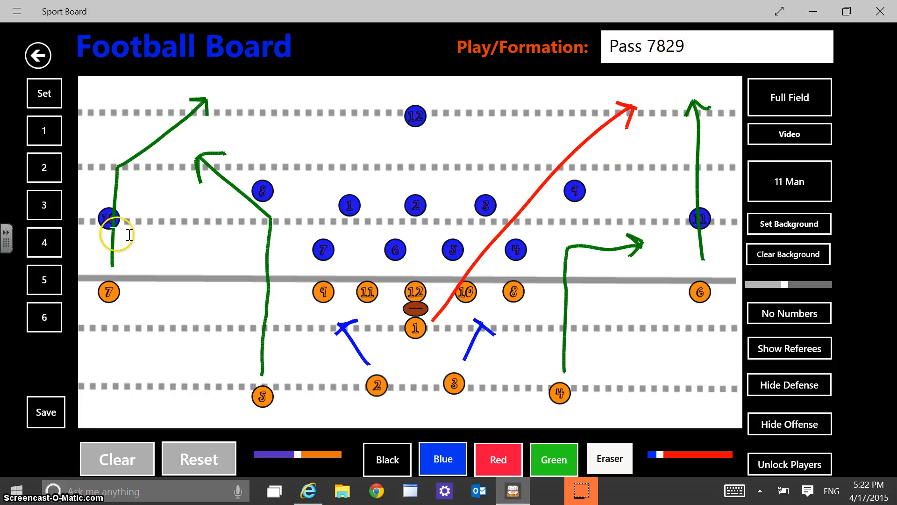
mouse_move(597, 295)
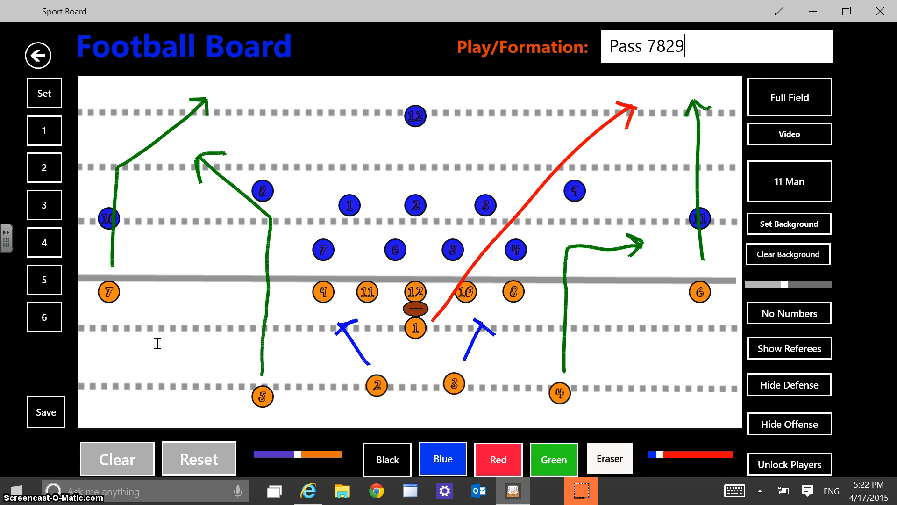
left_click(46, 412)
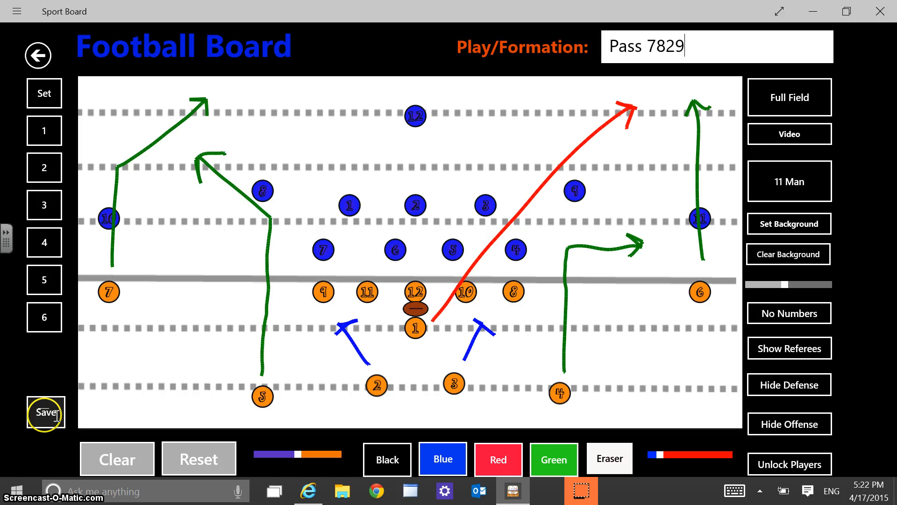
- Save the play as Pass 7829.jpg, replacing the existing file
left_click(45, 412)
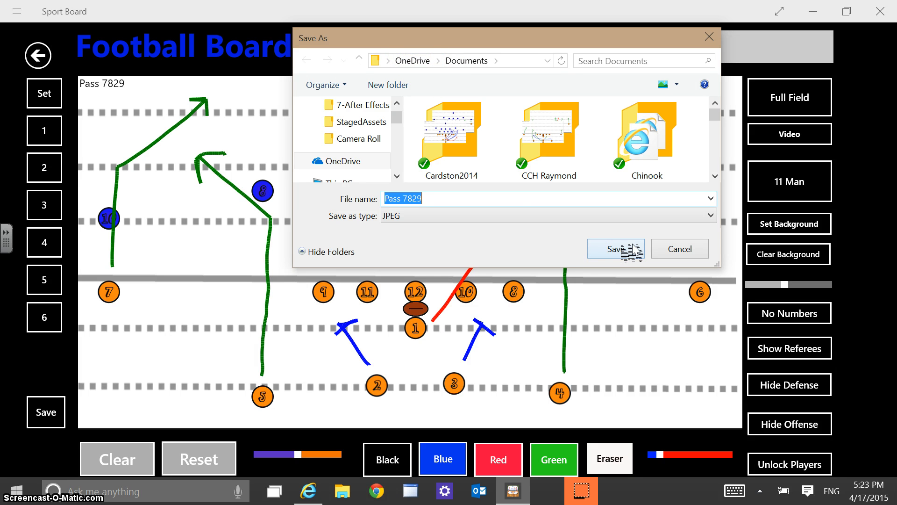
left_click(615, 249)
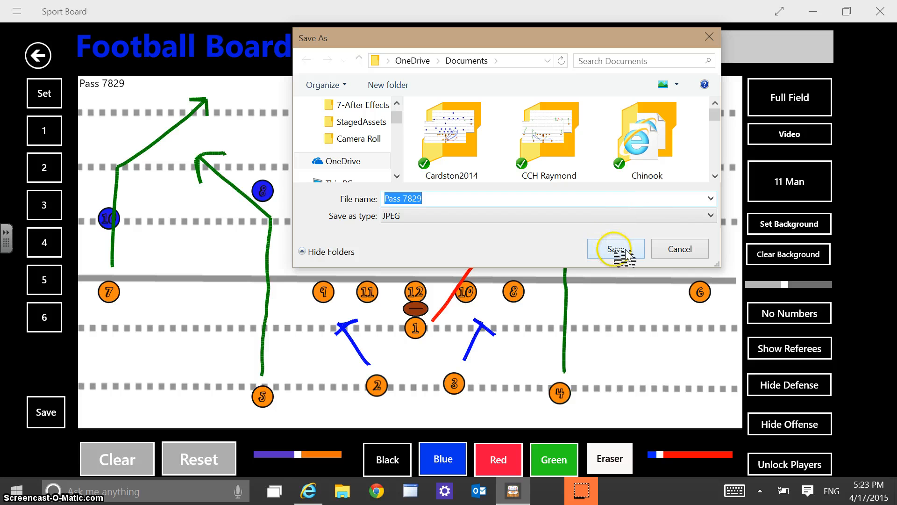
left_click(615, 248)
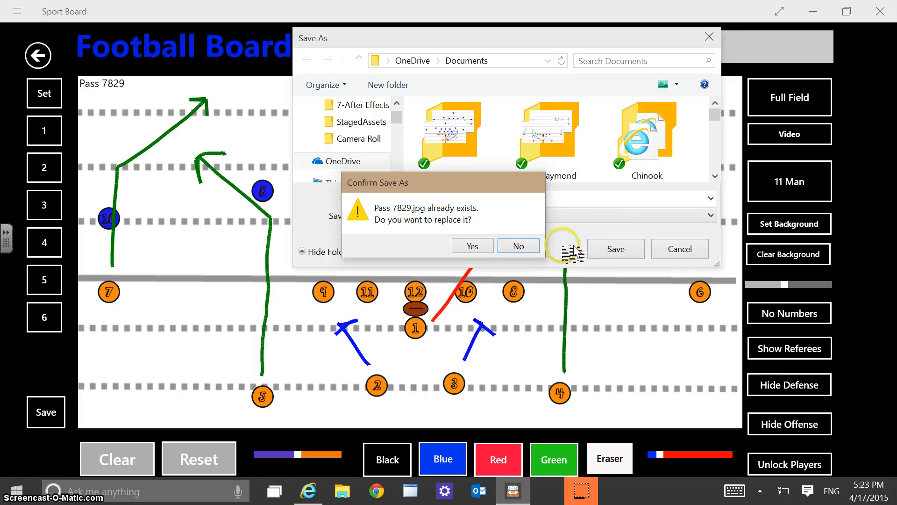
left_click(472, 246)
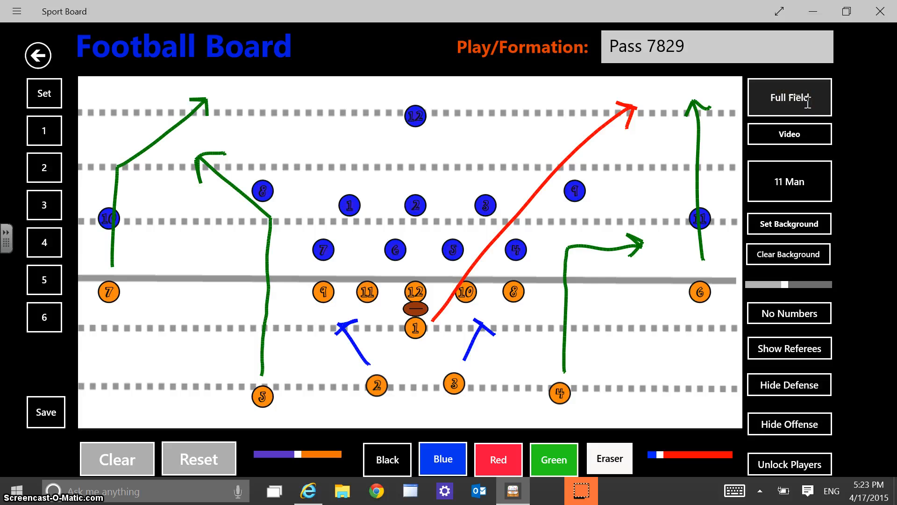
left_click(789, 97)
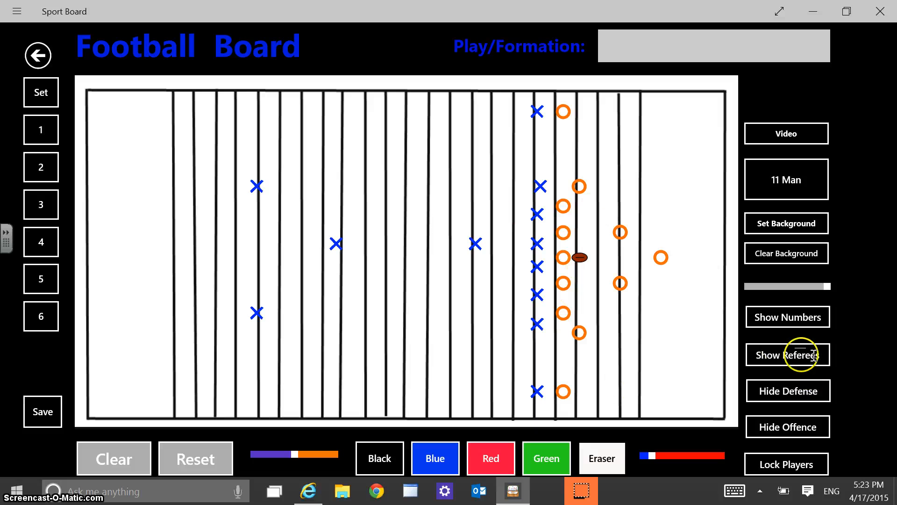
left_click(787, 317)
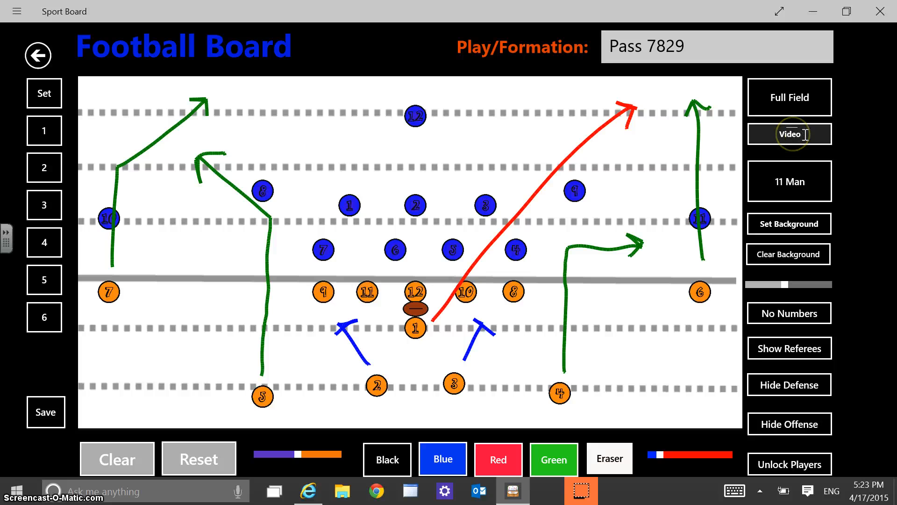
left_click(790, 134)
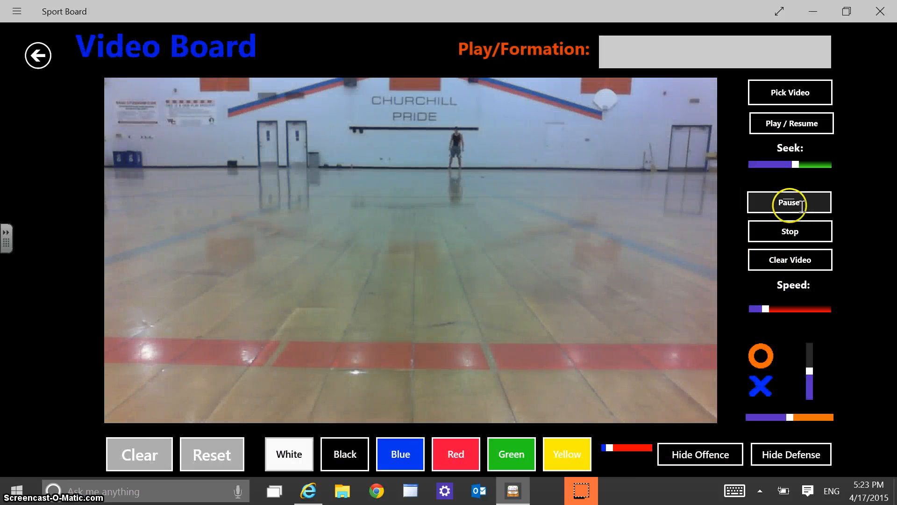
left_click(789, 202)
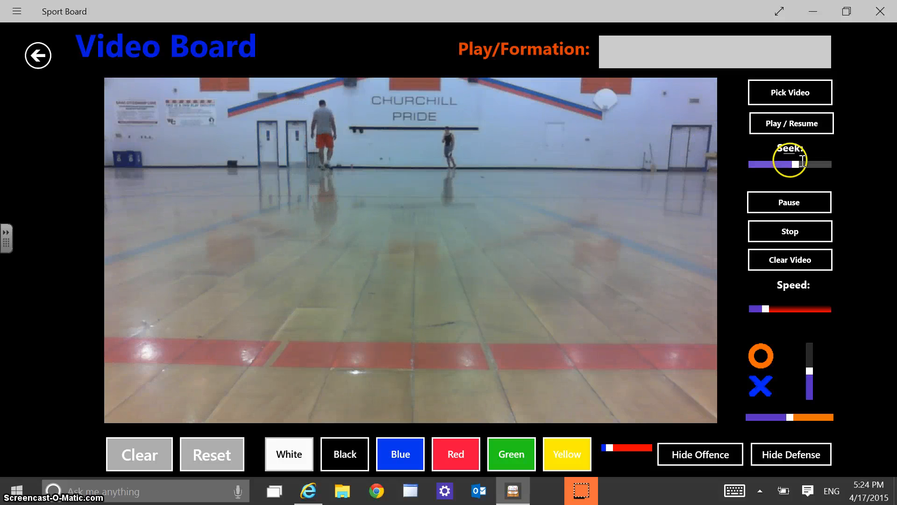
left_click_drag(778, 164, 795, 164)
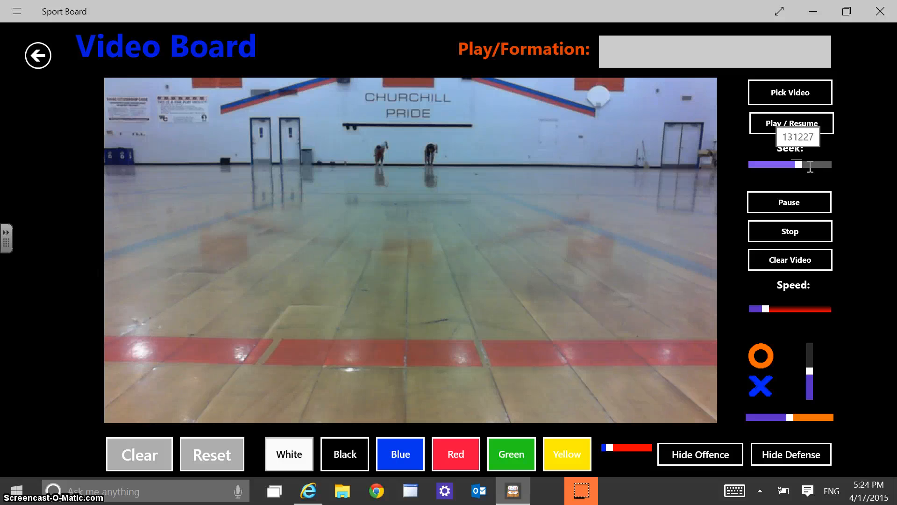
left_click_drag(775, 309, 766, 309)
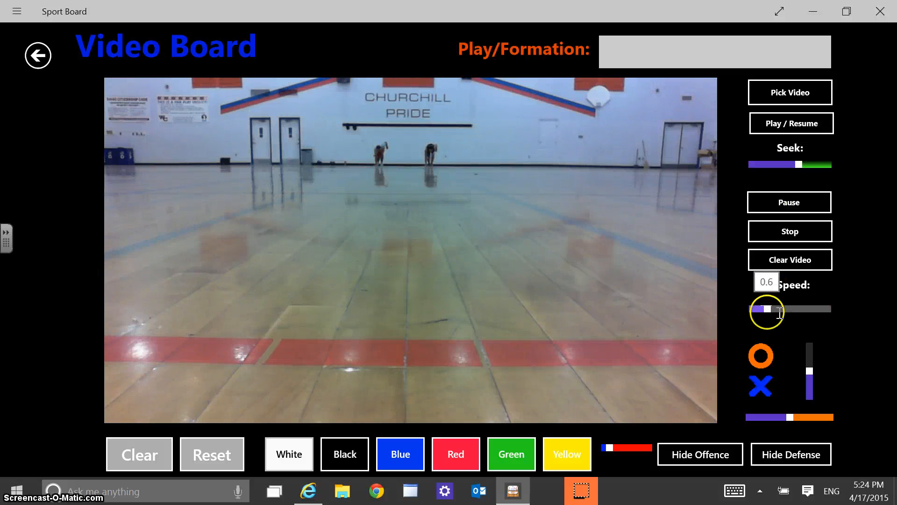
left_click_drag(767, 309, 795, 309)
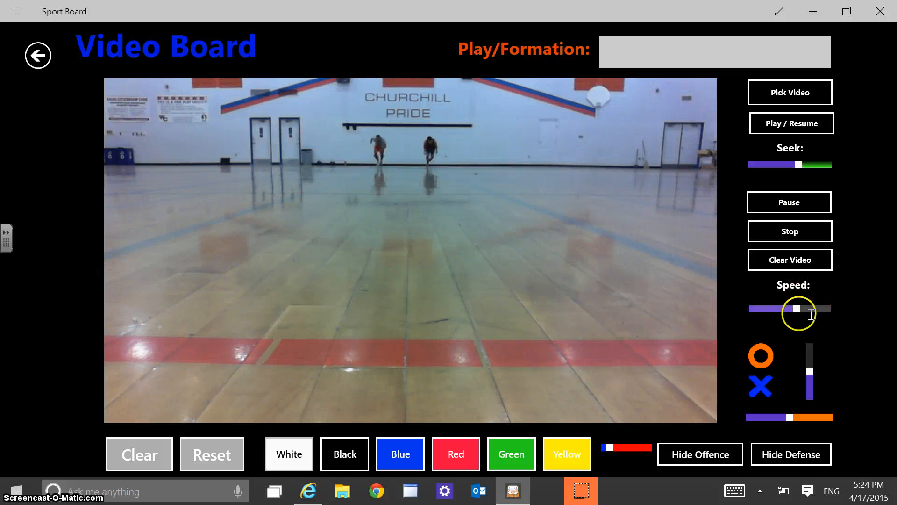
left_click_drag(795, 309, 761, 308)
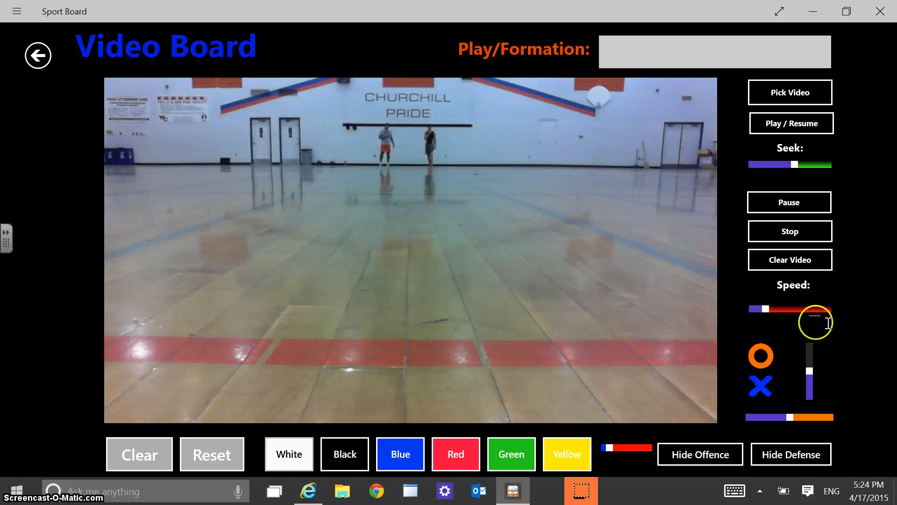
left_click_drag(815, 321, 771, 309)
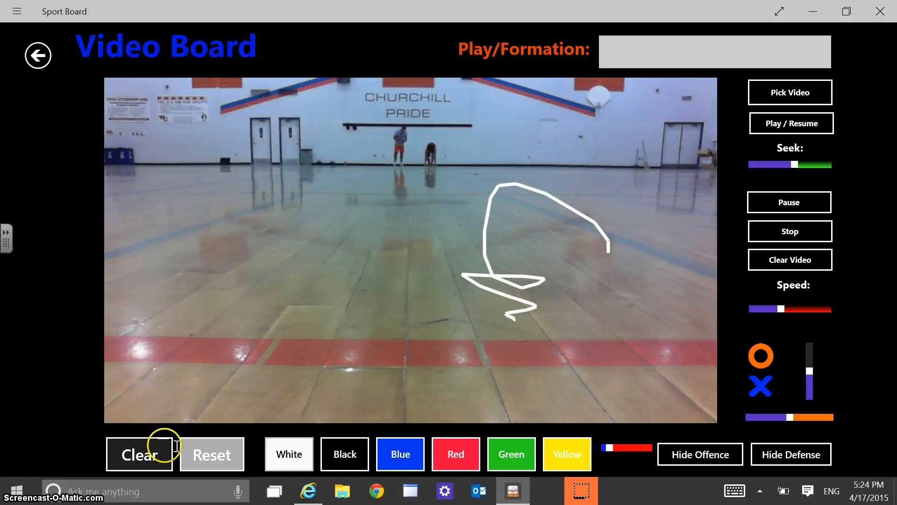
left_click(139, 454)
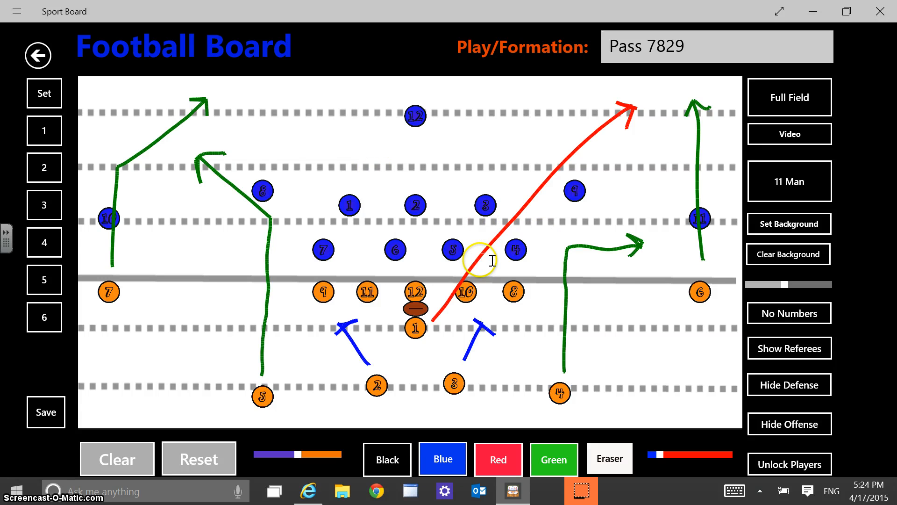
mouse_move(741, 208)
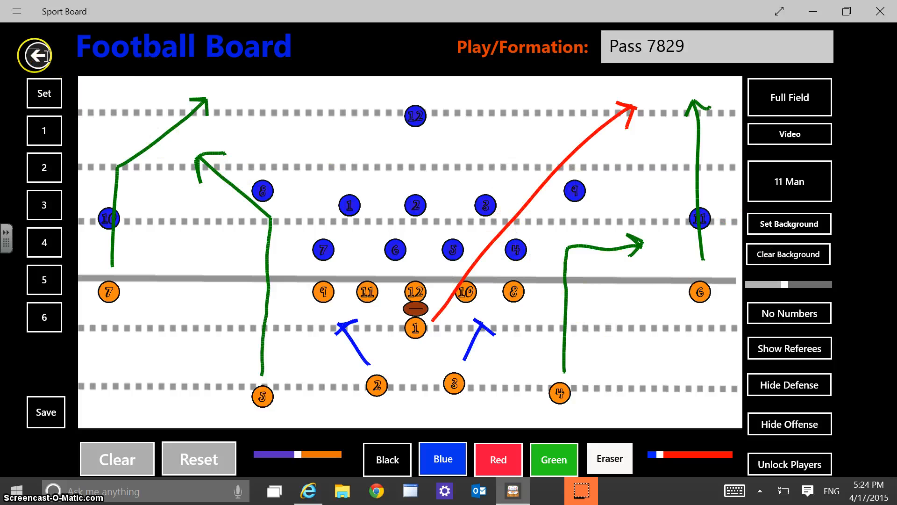
- Leave the football board and open the Basketball Board
left_click(35, 55)
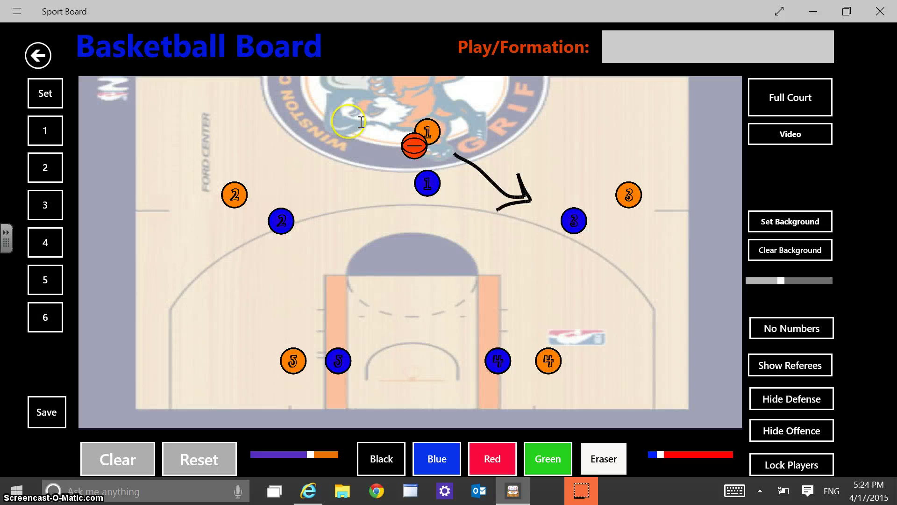
- Raise background visibility and load the GriffinsHalf picture as court background
left_click_drag(764, 281, 781, 280)
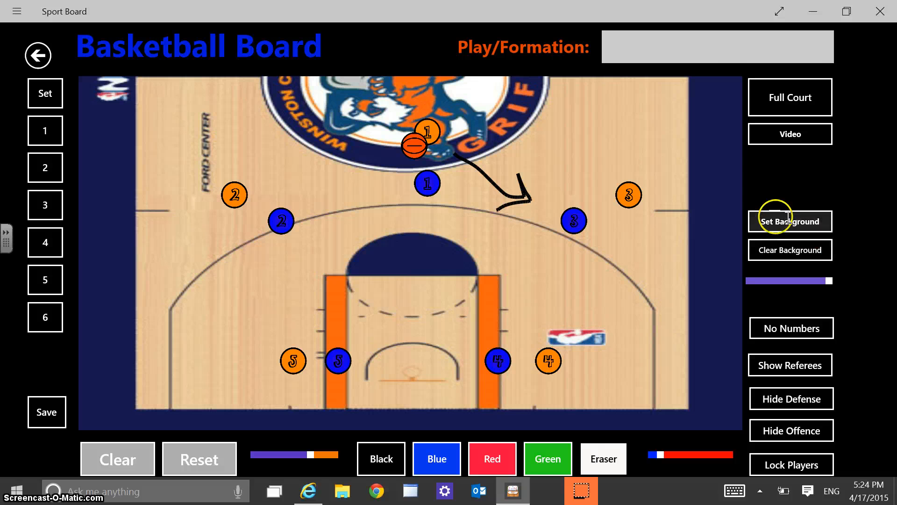
left_click(790, 222)
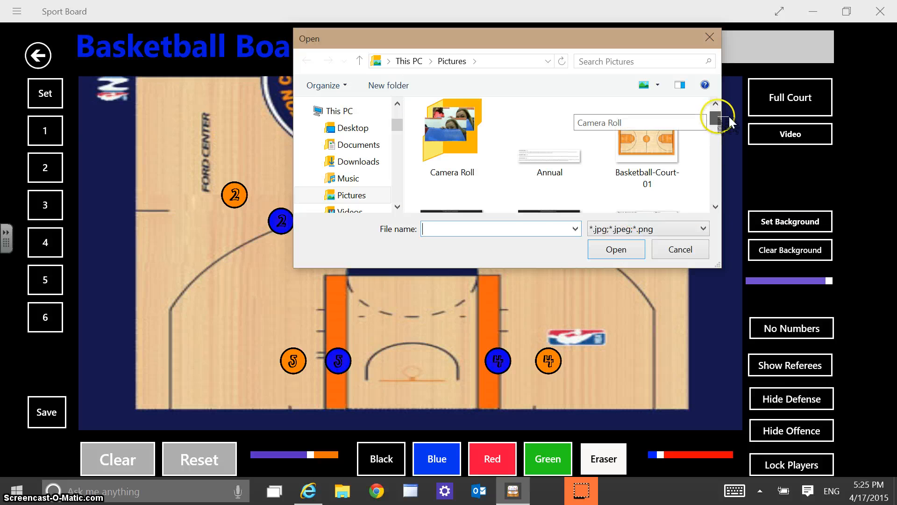
scroll("down", 3)
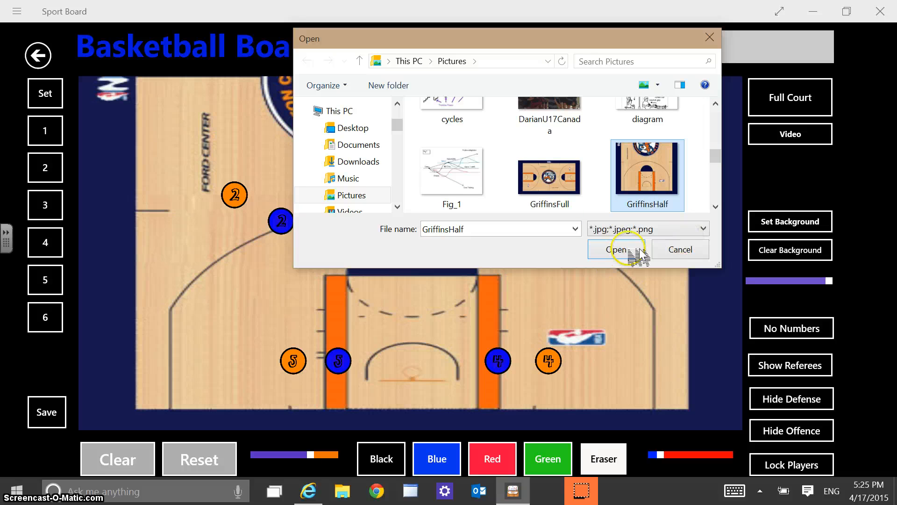
left_click(617, 249)
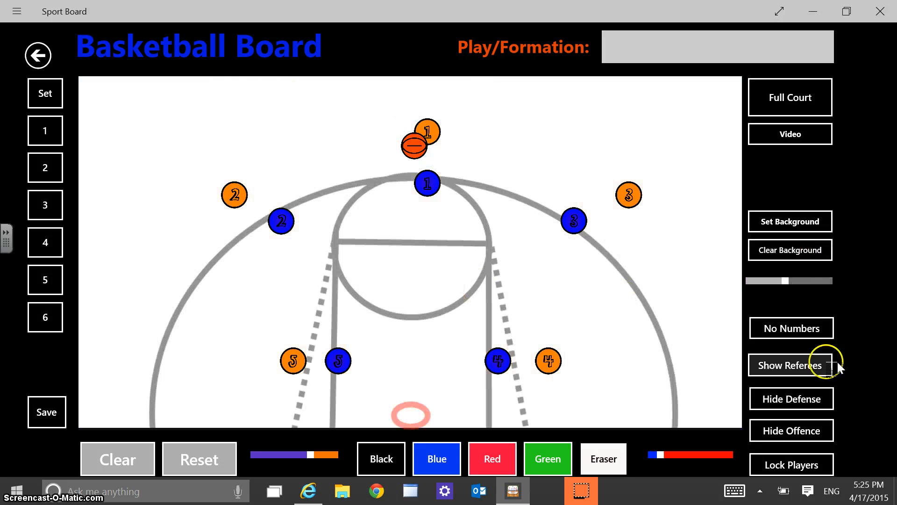
- Lower the background strength and move the ball beside orange player 2
left_click_drag(807, 280, 767, 281)
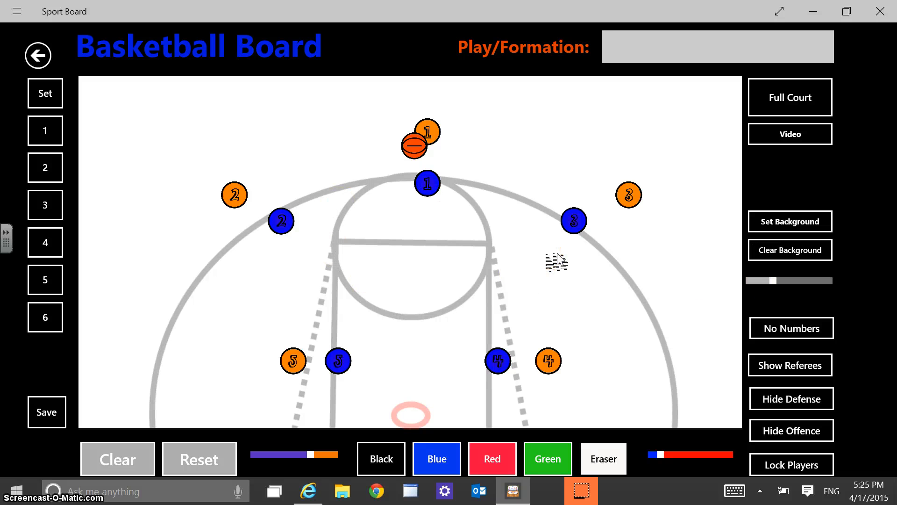
left_click_drag(412, 147, 317, 169)
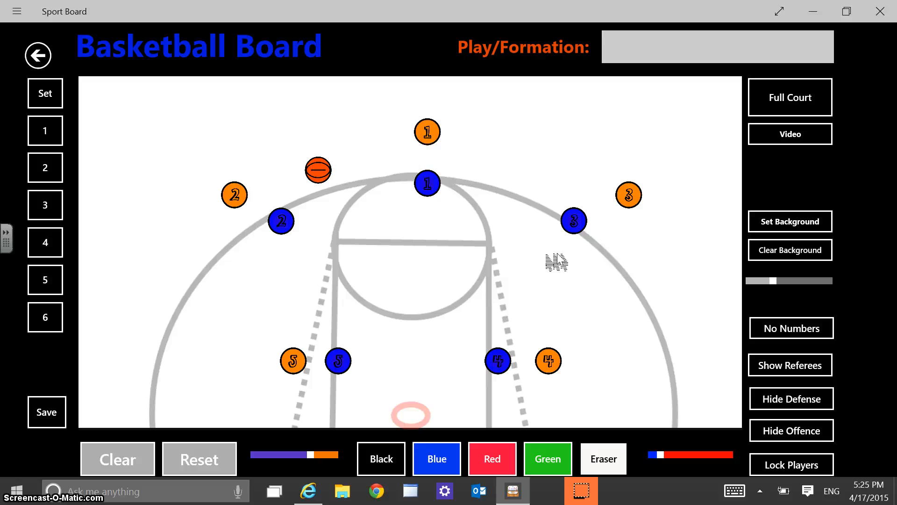
left_click_drag(318, 169, 260, 197)
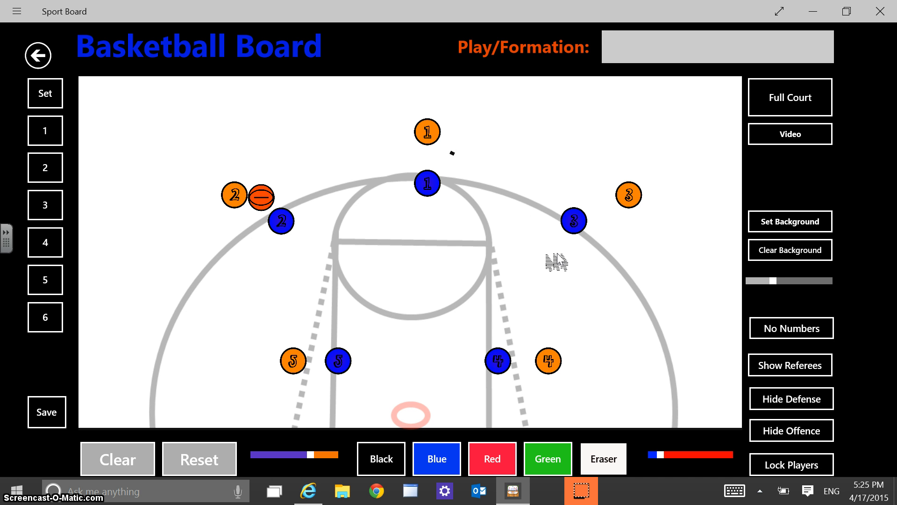
- Remove the stray mark near player 1 and move blue defender 4 beside orange 4
left_click_drag(451, 153, 527, 220)
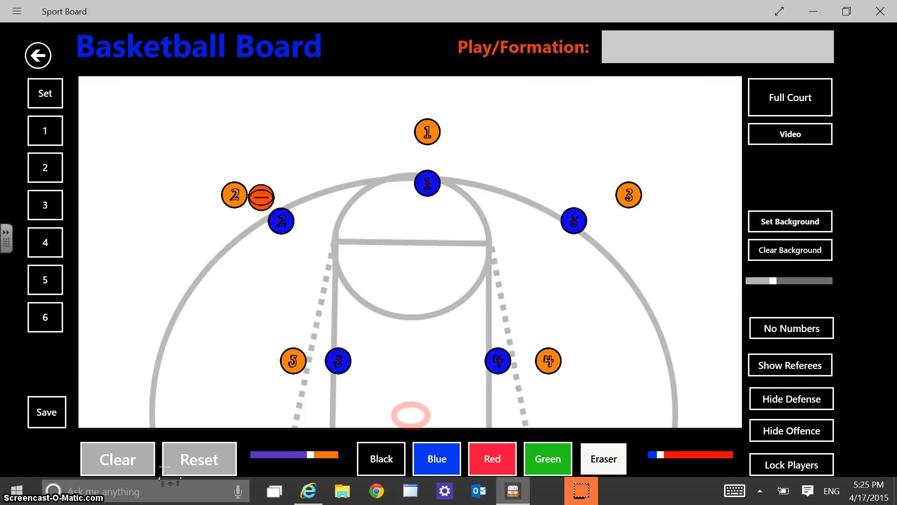
left_click_drag(548, 360, 481, 250)
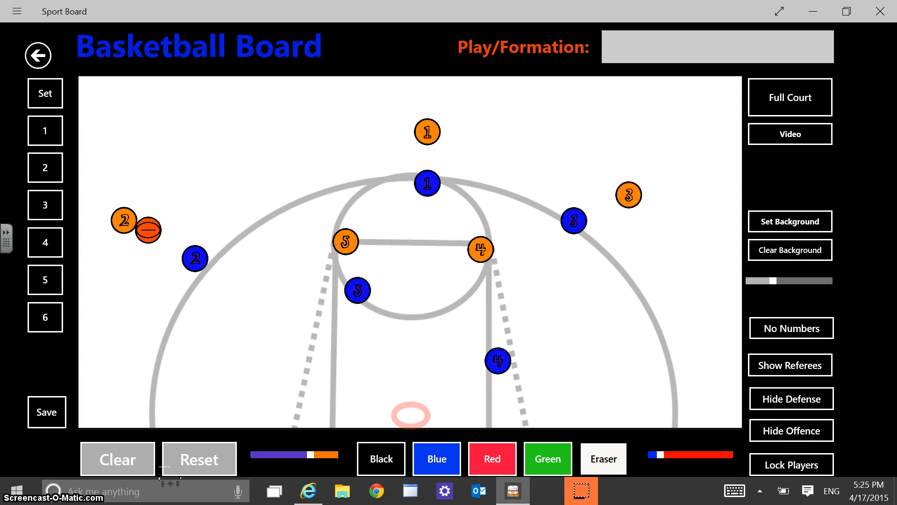
left_click_drag(497, 360, 487, 294)
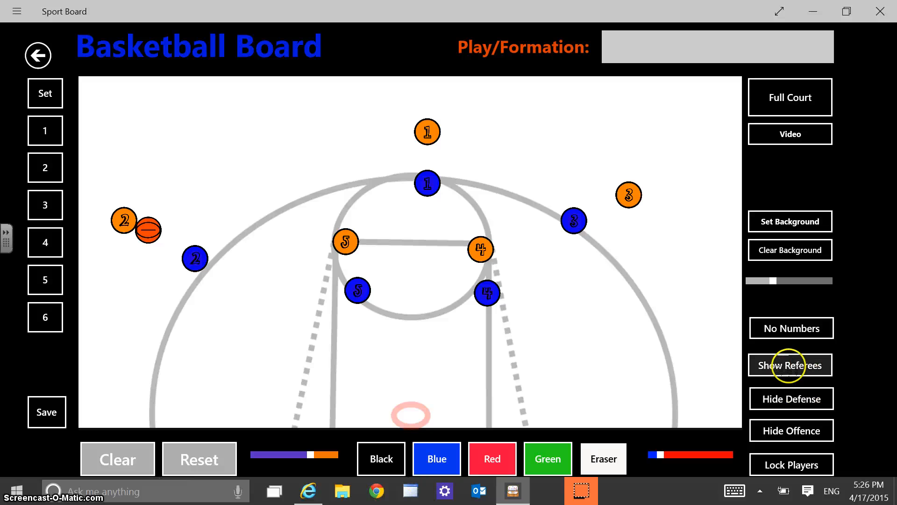
left_click(791, 365)
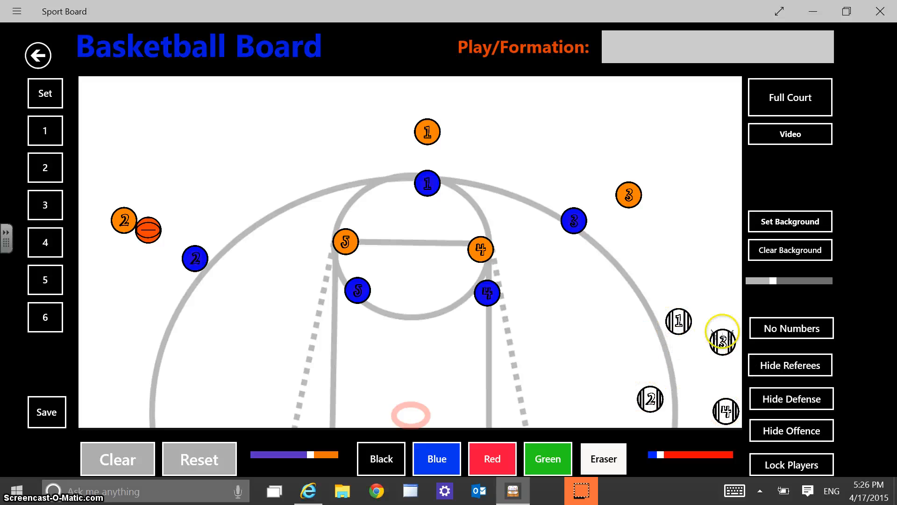
left_click_drag(723, 337, 606, 347)
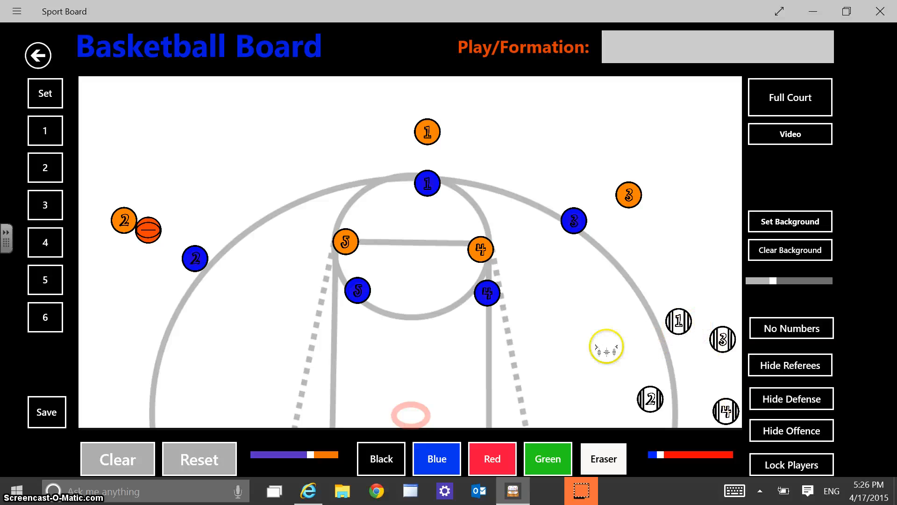
left_click(800, 364)
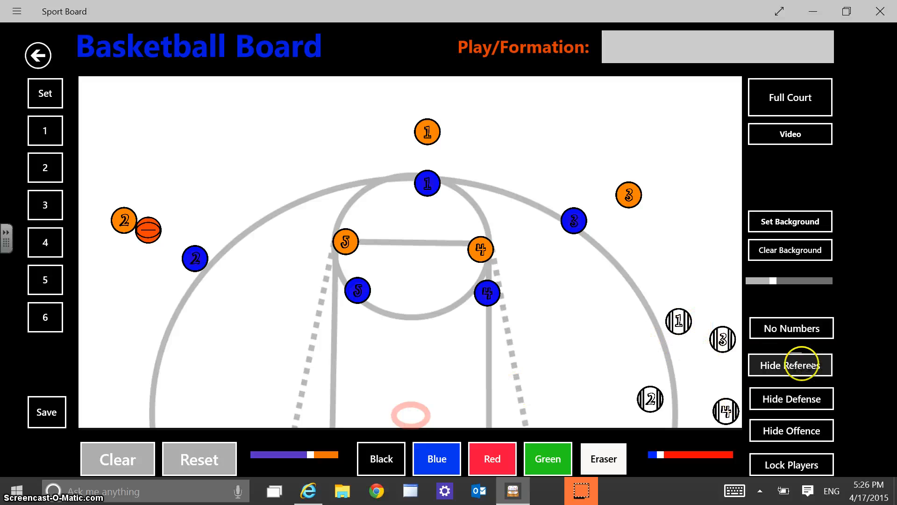
left_click(791, 364)
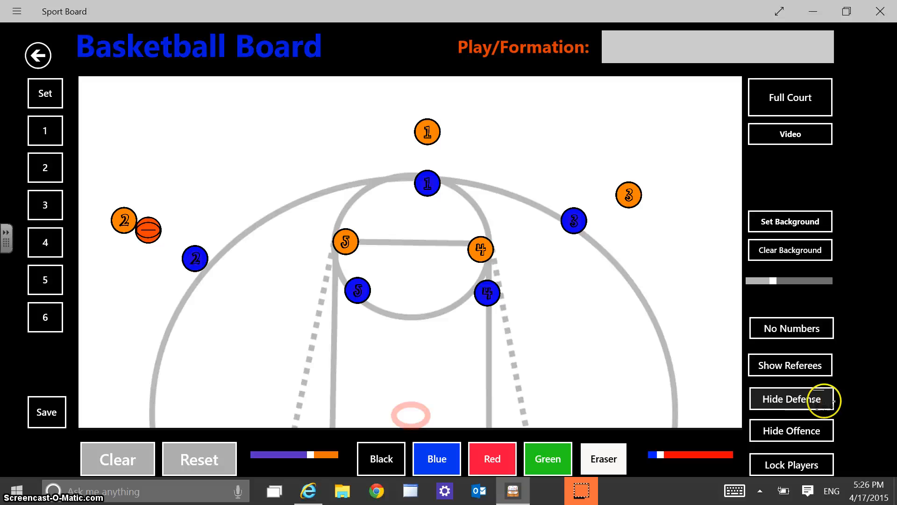
left_click(791, 398)
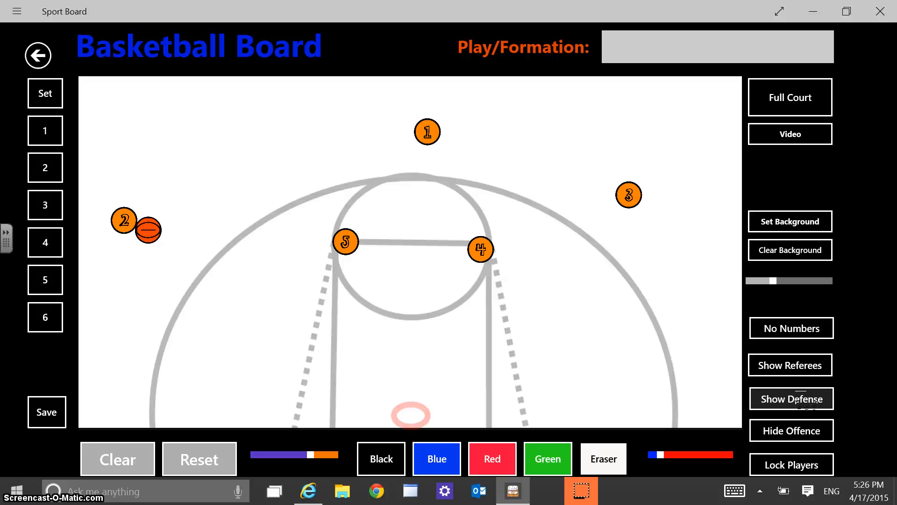
left_click(792, 398)
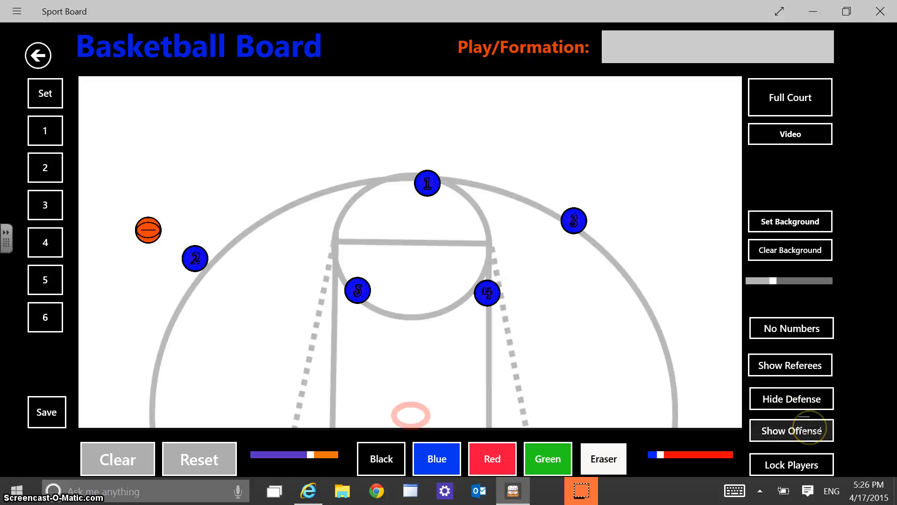
left_click(792, 430)
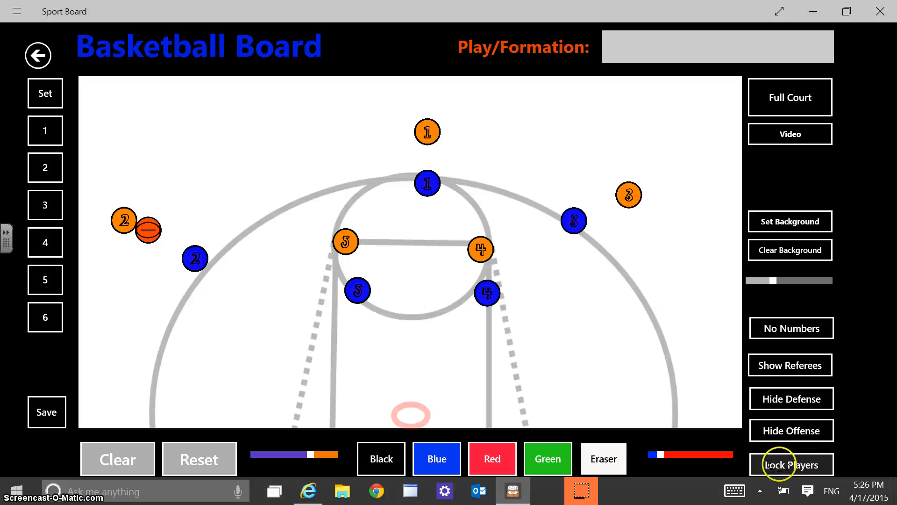
left_click(791, 464)
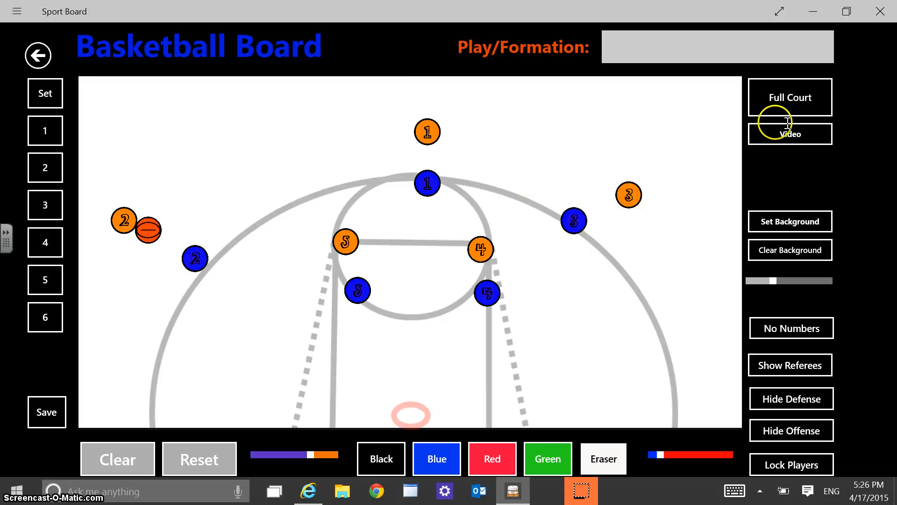
- View the full court, return to half court, then open the Rugby M3L board
left_click(790, 96)
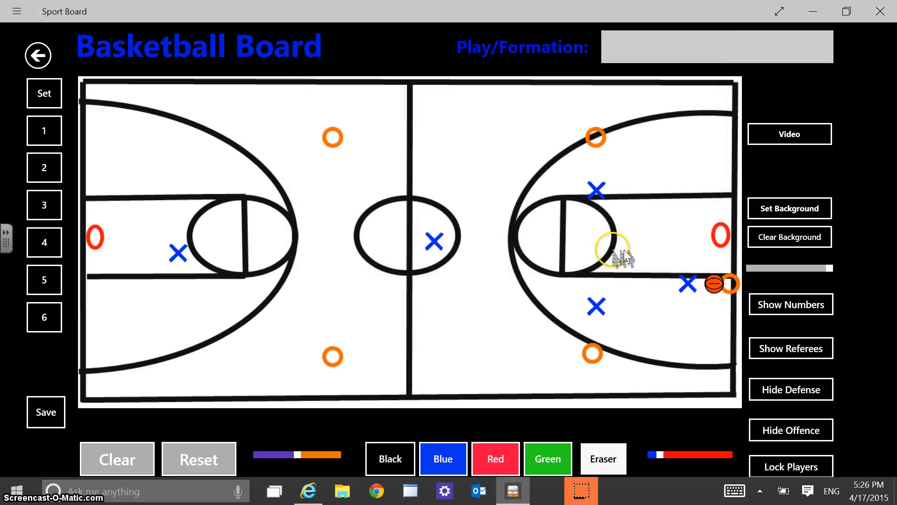
left_click(789, 208)
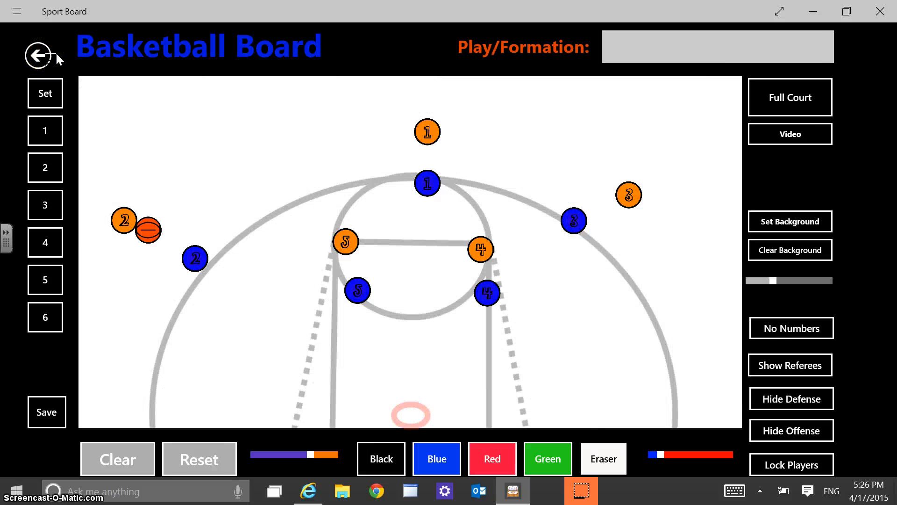
left_click(38, 55)
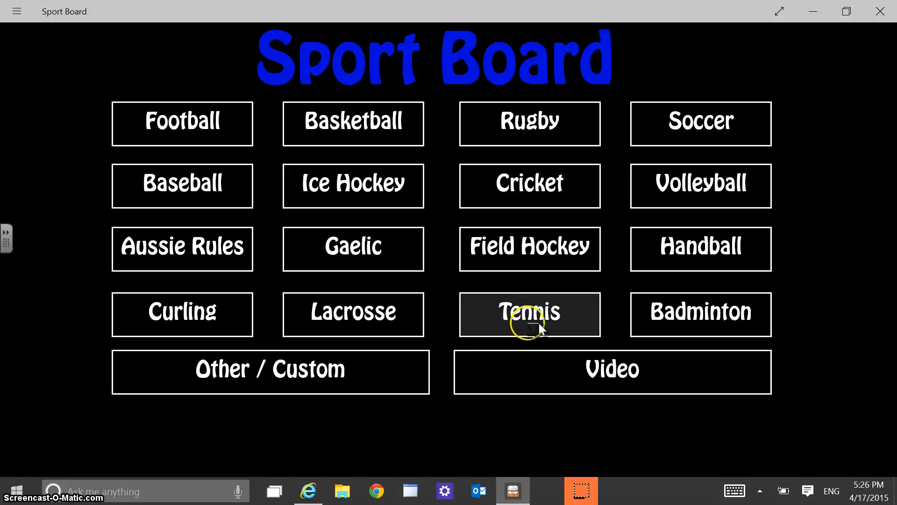
mouse_move(621, 134)
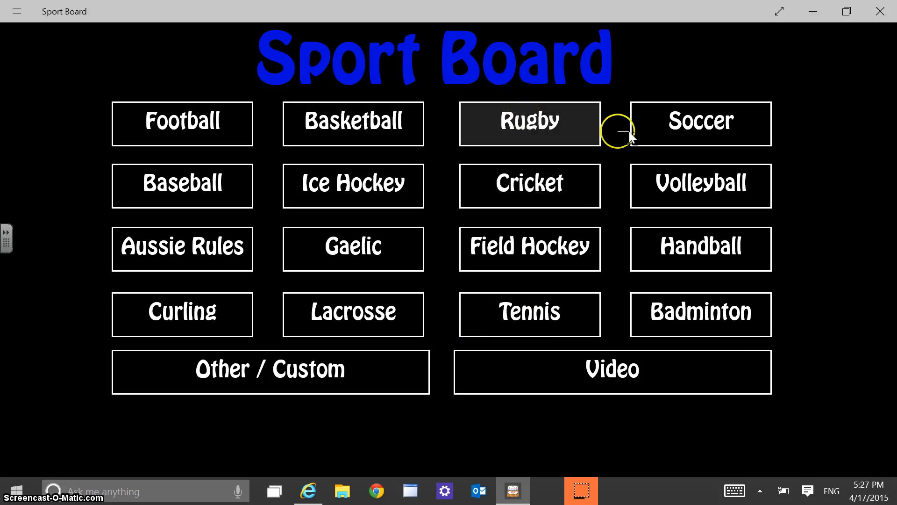
left_click(529, 123)
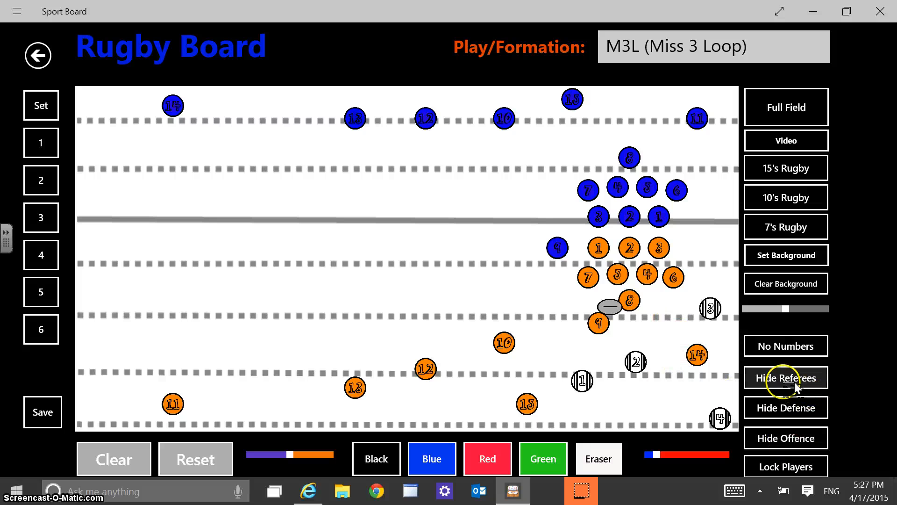
- Hide the referees and run the M3L play animation
left_click(785, 378)
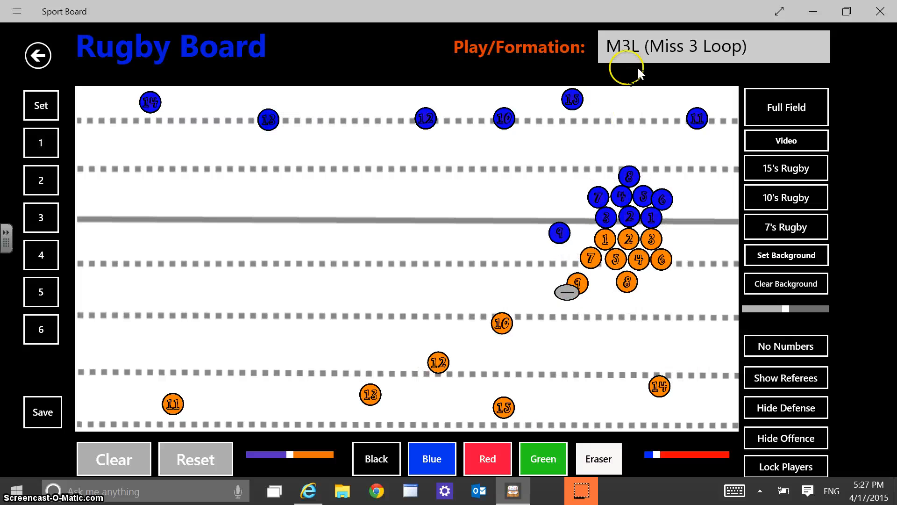
mouse_move(800, 198)
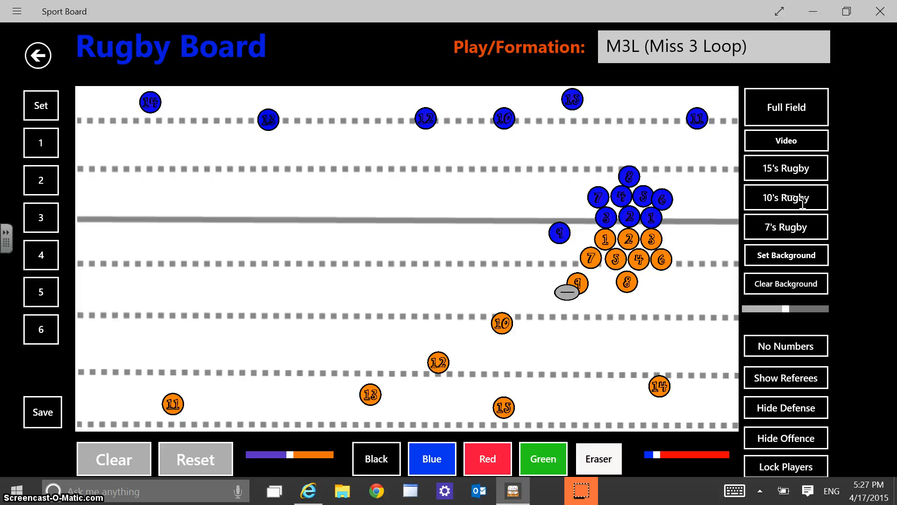
left_click(41, 180)
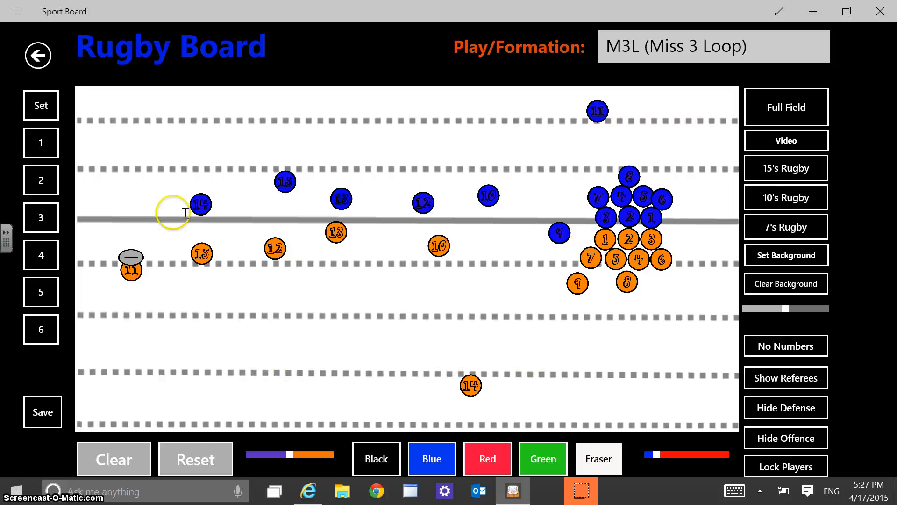
- Reset the rugby board to the 15-a-side M3L starting formation, then return to the sports menu
left_click(786, 168)
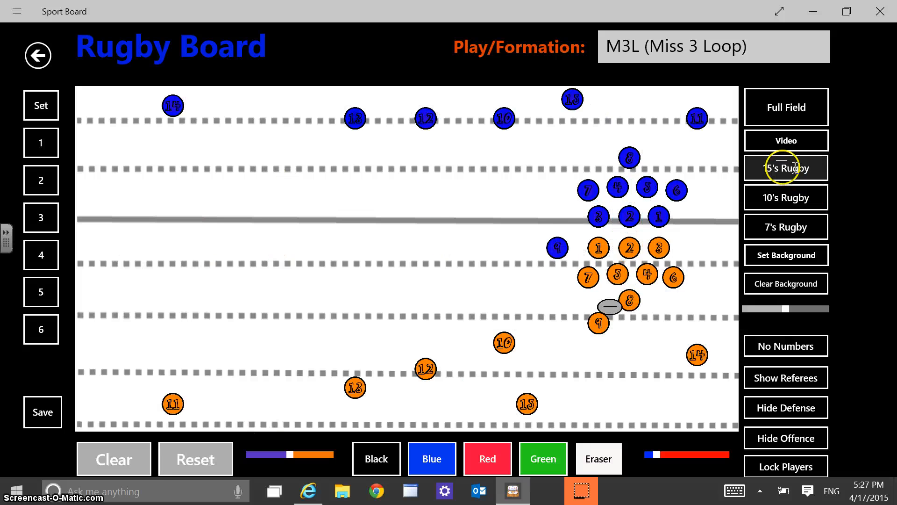
left_click(786, 226)
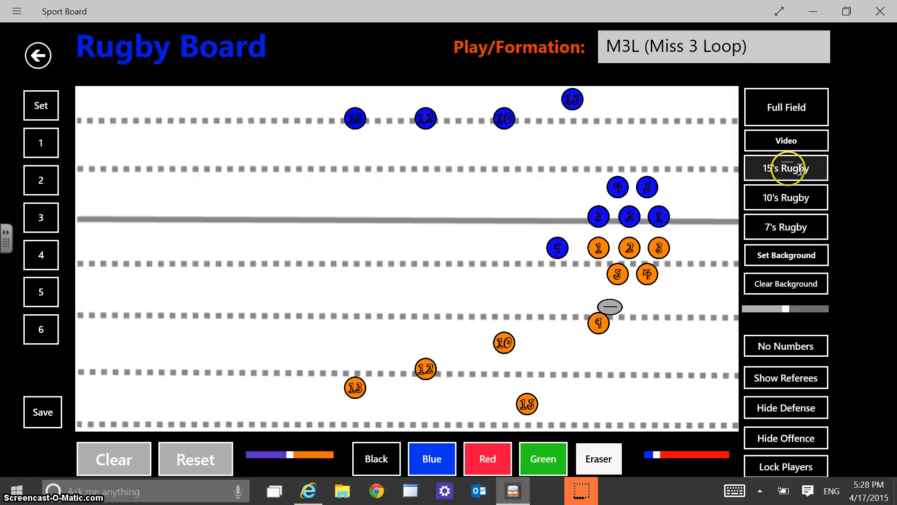
left_click(786, 168)
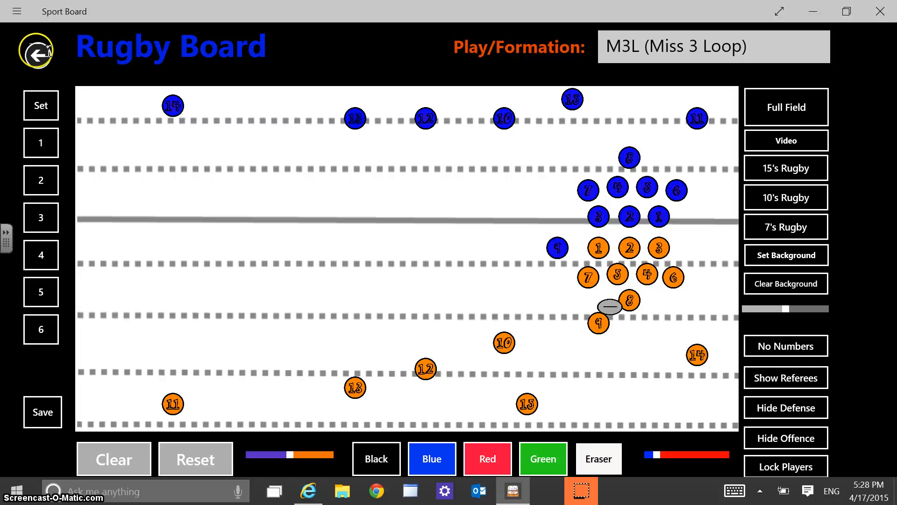
left_click(36, 52)
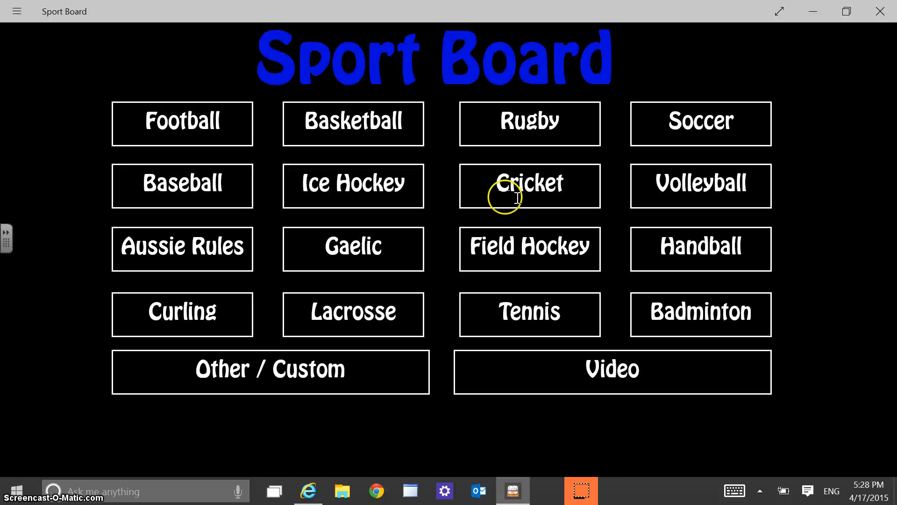